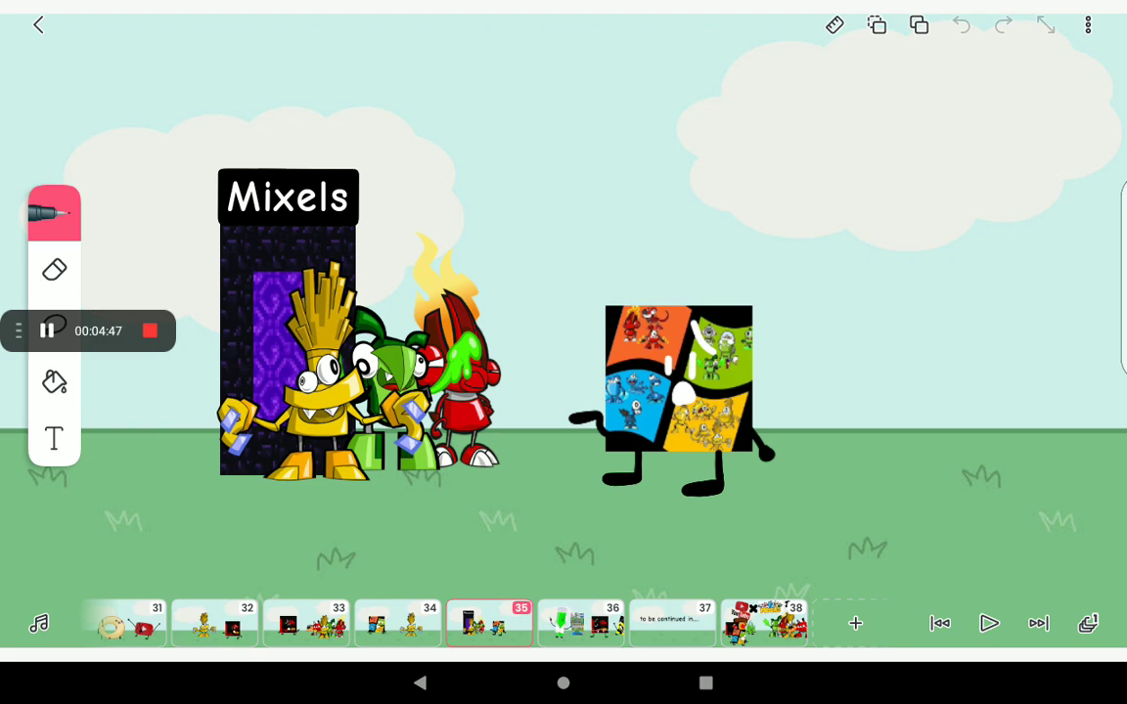
- Build the final frame: YouTube × Mixels 2! title above the Windows-logo and Mixels characters
{"action": "left_click", "coordinate": [55, 269]}
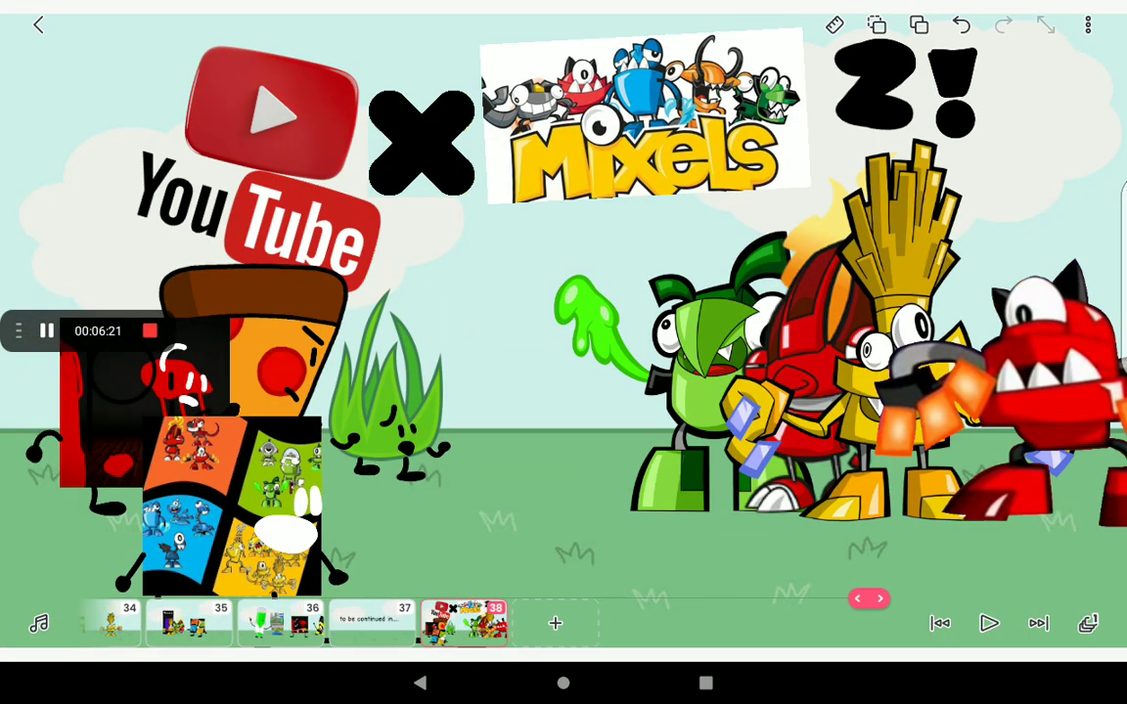
{"action": "left_click", "coordinate": [18, 328]}
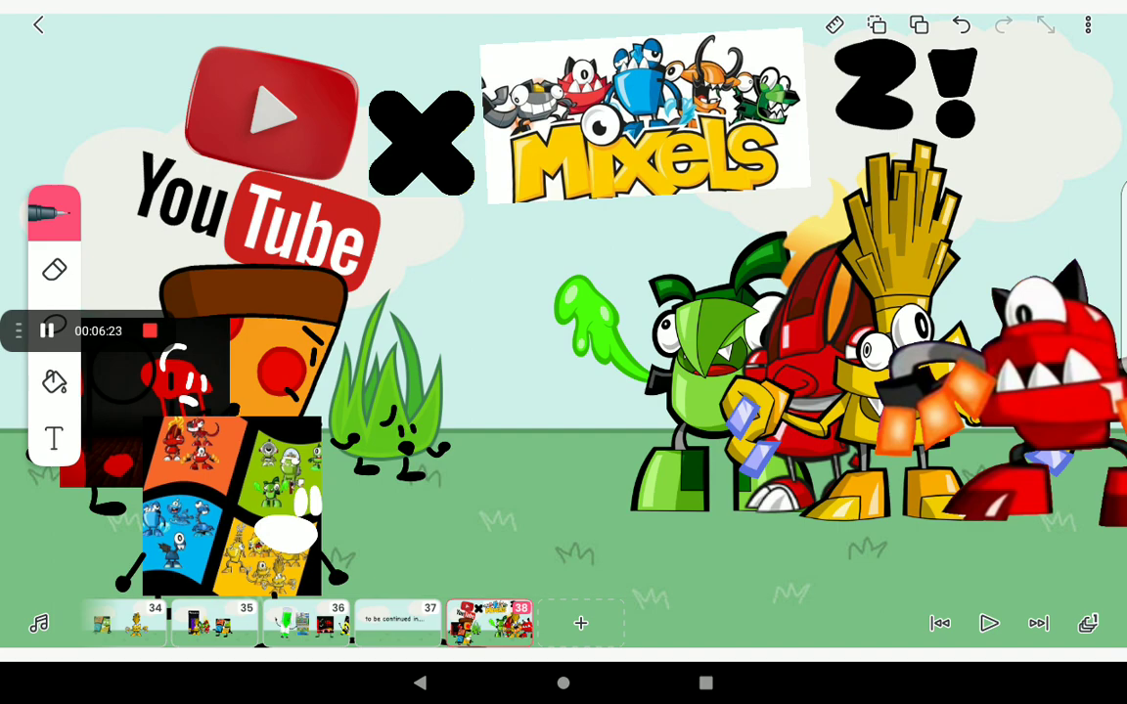